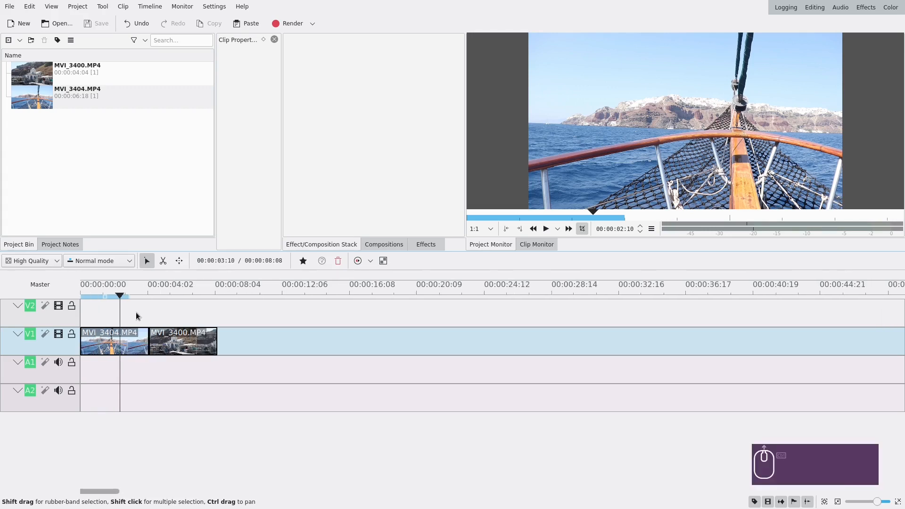
# Razor-cut MVI_3404 and MVI_3400 near where they meet on the video track
pyautogui.click(545, 229)
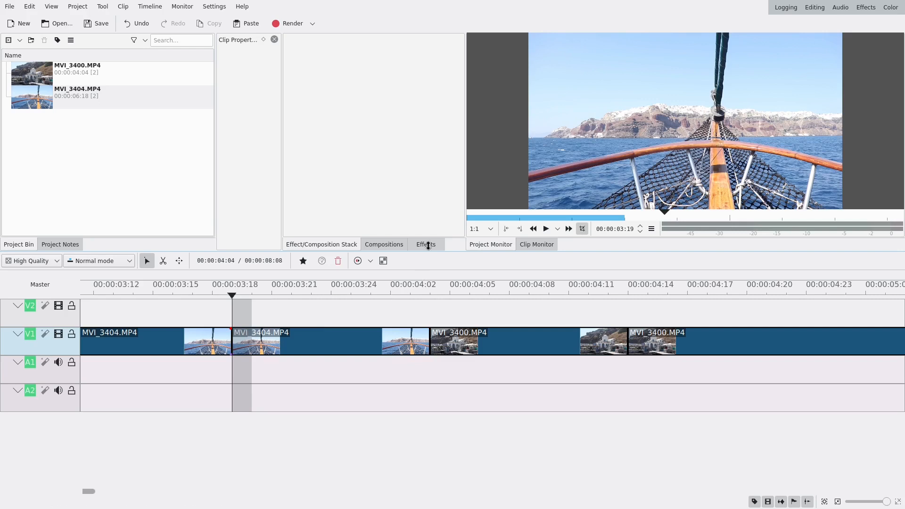
# Search the effects for 'video' and apply Video grid to the first MVI_3400 piece
pyautogui.write('fill')
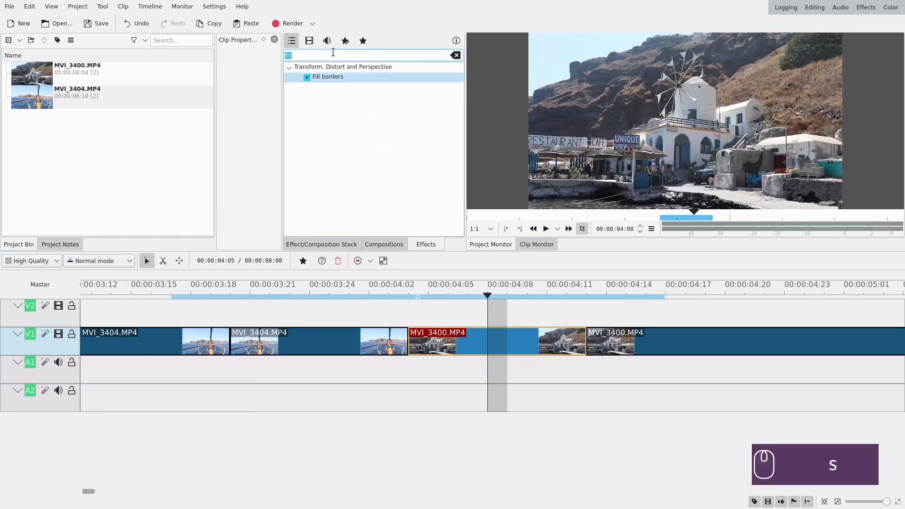
pyautogui.write('video')
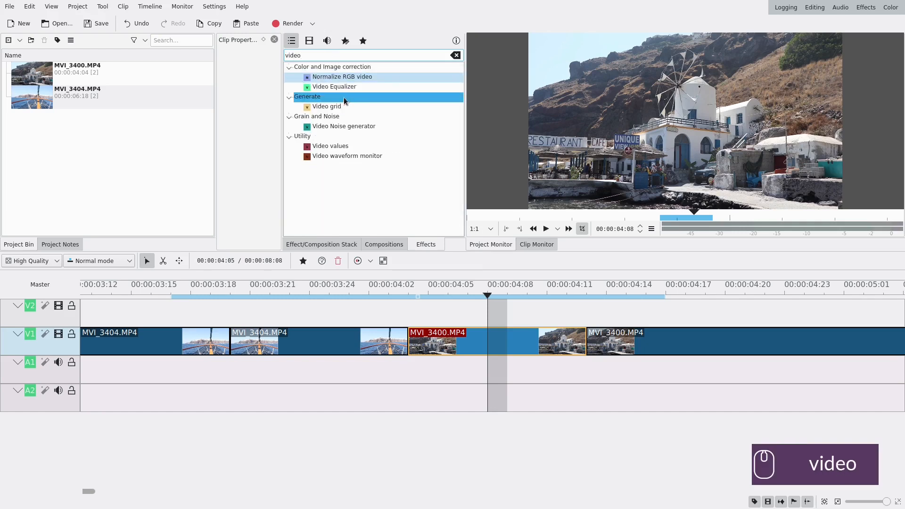
pyautogui.doubleClick(327, 106)
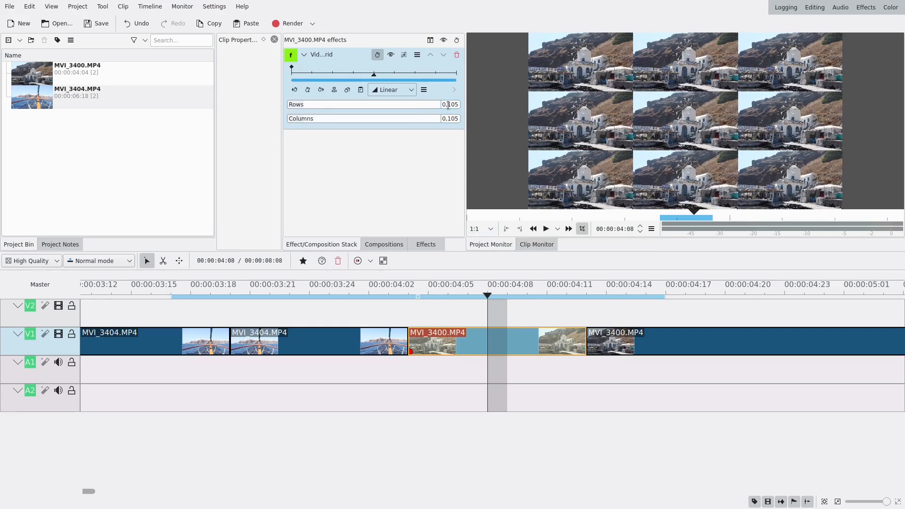
# Change the preview resolution and search the effects for 'fill' to find Fill borders
pyautogui.click(480, 229)
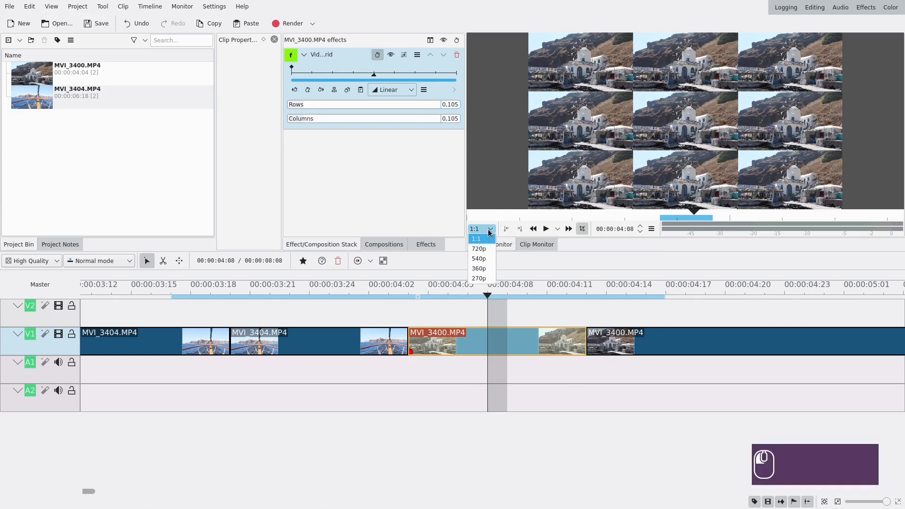
pyautogui.moveTo(479, 249)
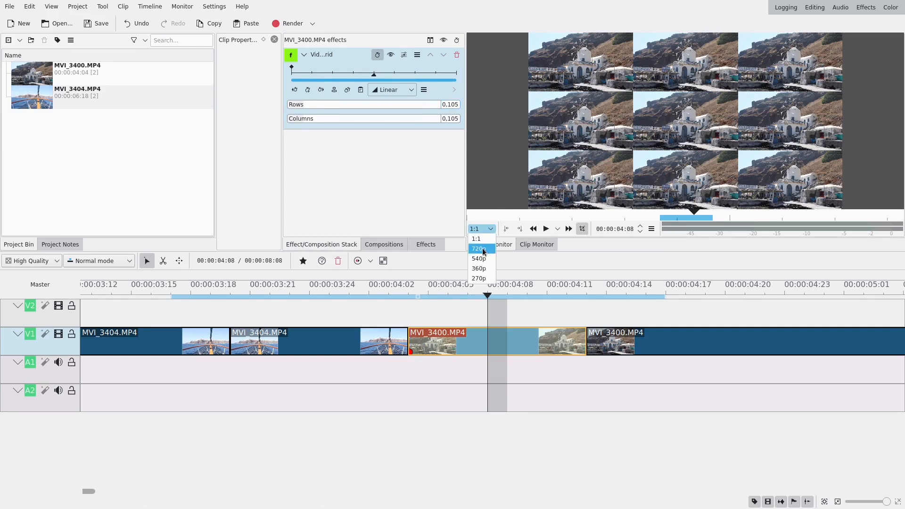
pyautogui.click(479, 249)
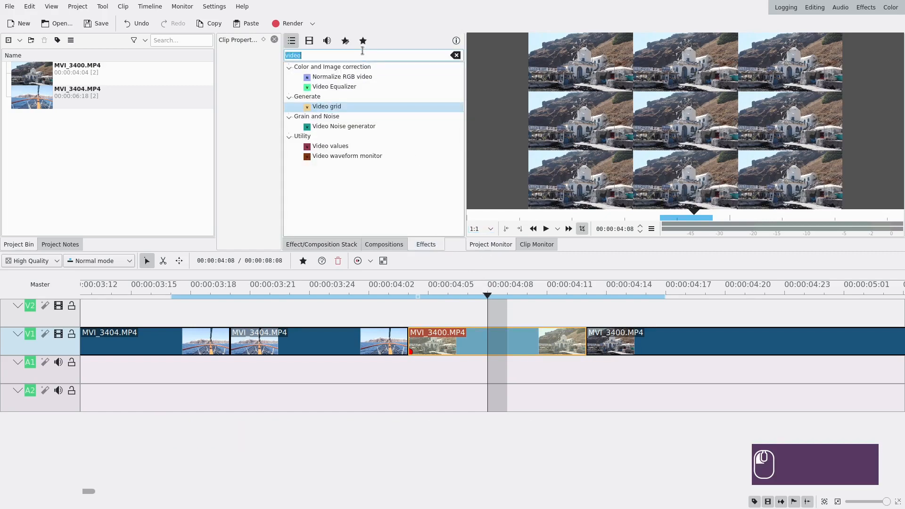
pyautogui.write('fill')
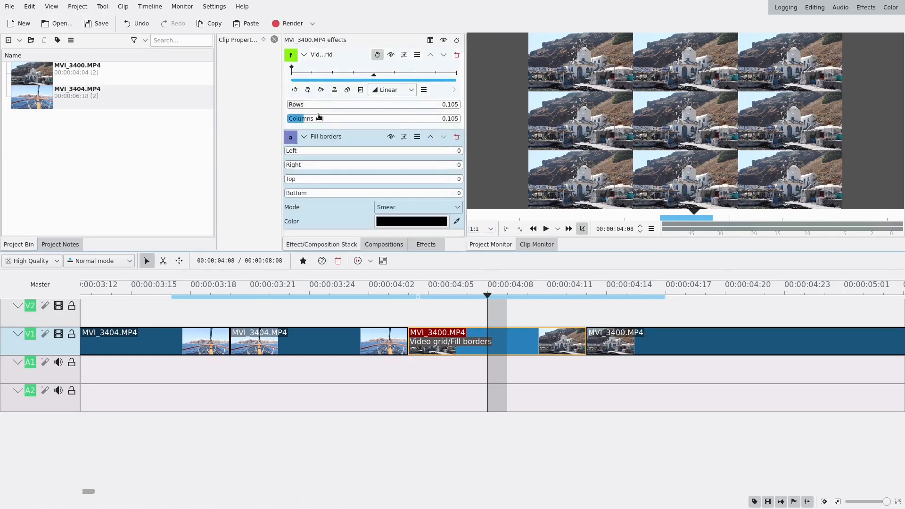
# Collapse Video grid and give Fill borders a 640 left border in Mirror mode
pyautogui.click(304, 54)
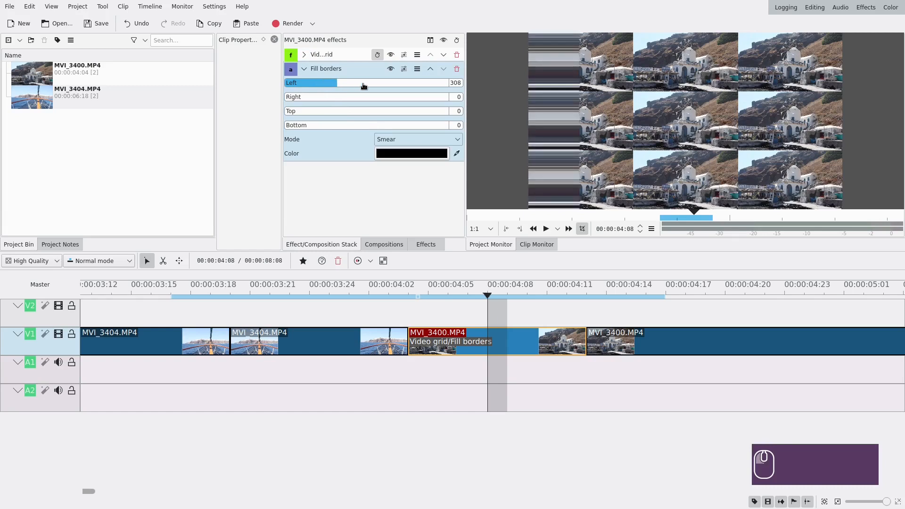
pyautogui.moveTo(338, 83); pyautogui.dragTo(399, 83)
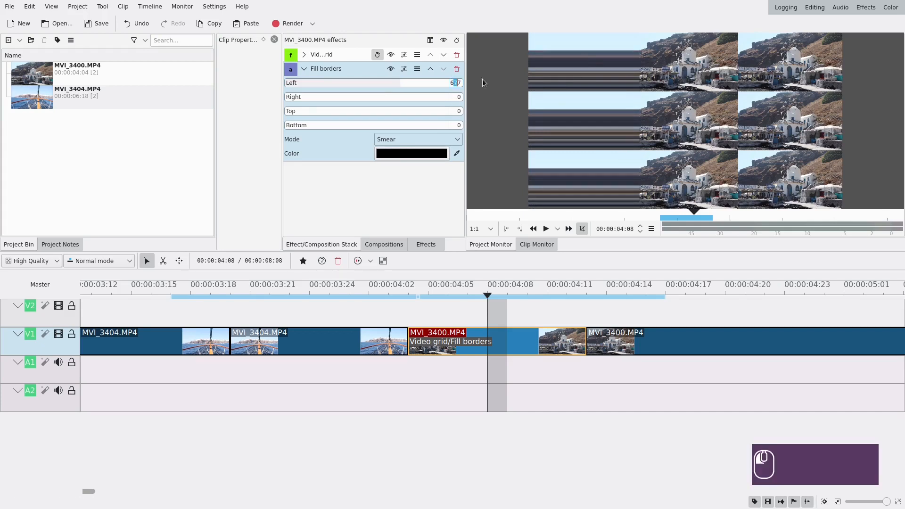
pyautogui.write('640')
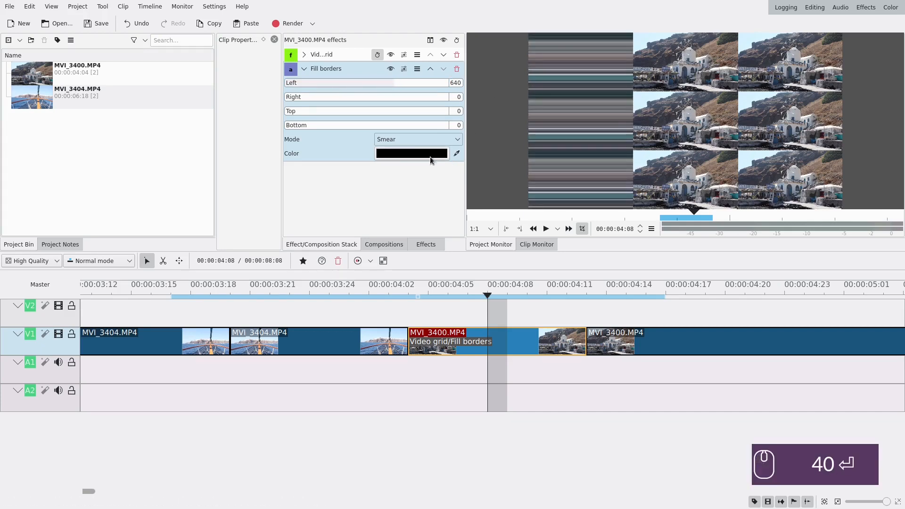
pyautogui.click(417, 139)
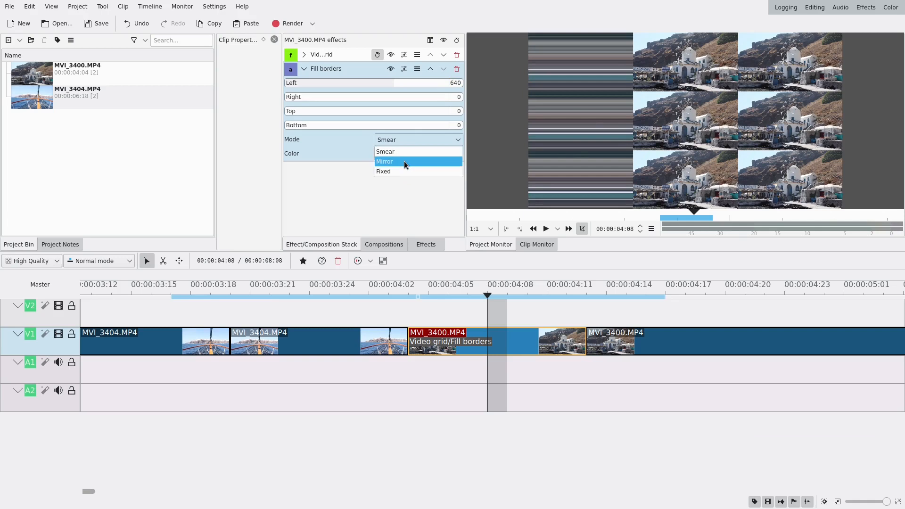
pyautogui.click(404, 162)
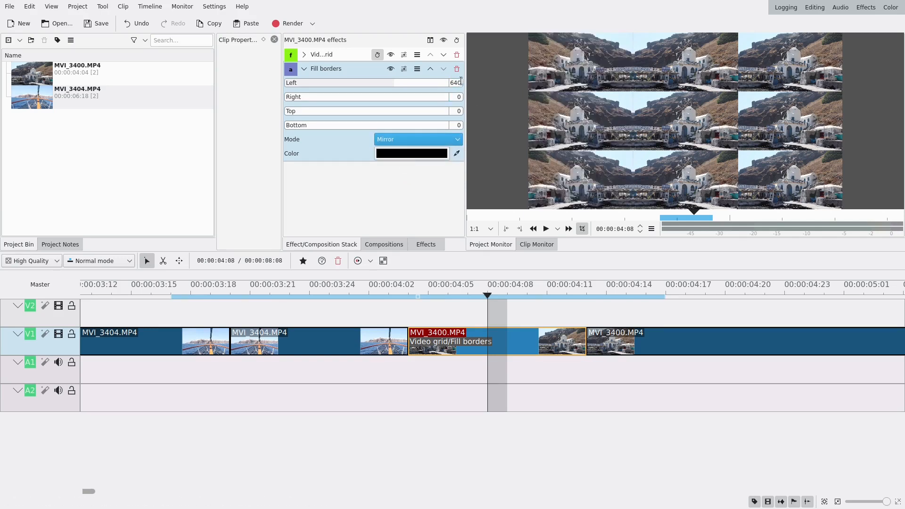
pyautogui.click(455, 82)
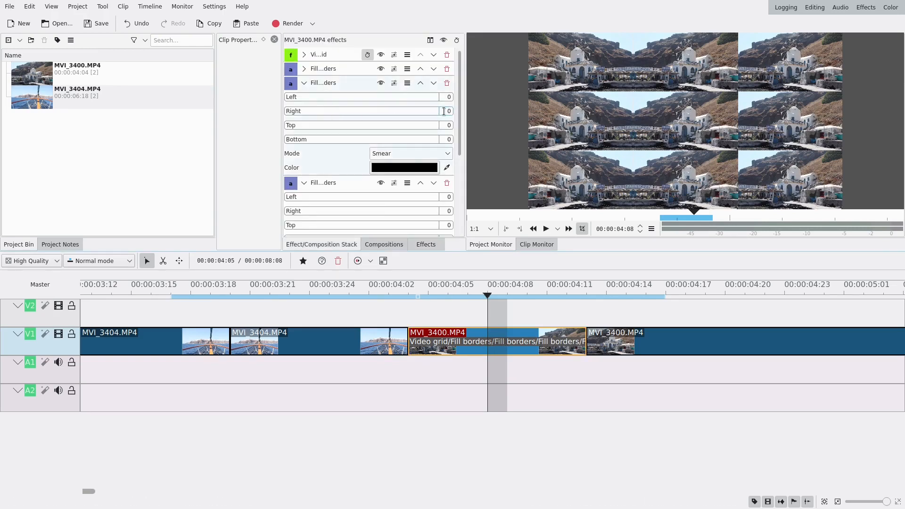
# Set the other Fill borders to 641 and top 360, switching top and bottom to Mirror
pyautogui.write('641')
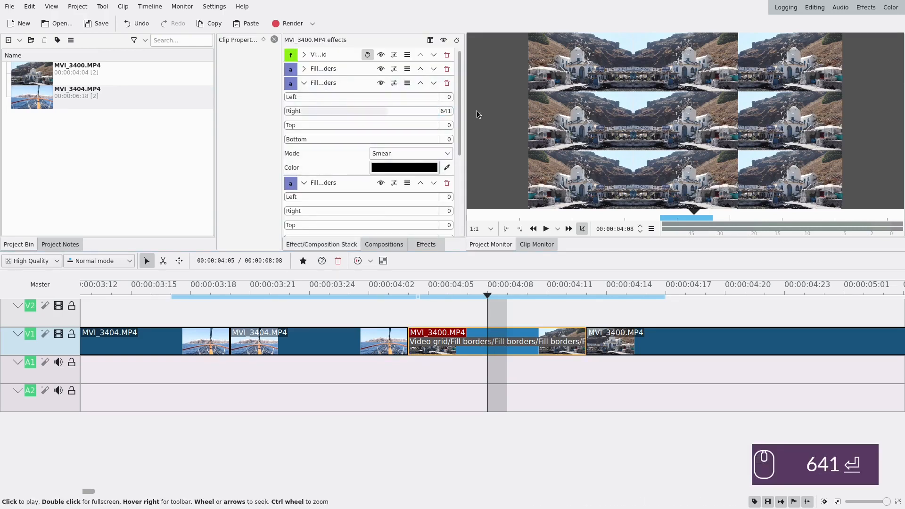
pyautogui.click(410, 153)
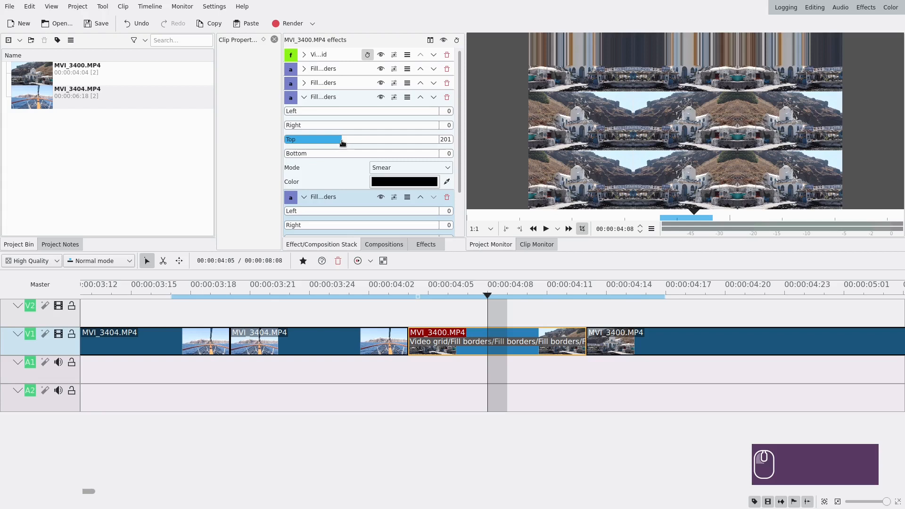
pyautogui.moveTo(342, 139); pyautogui.dragTo(444, 139)
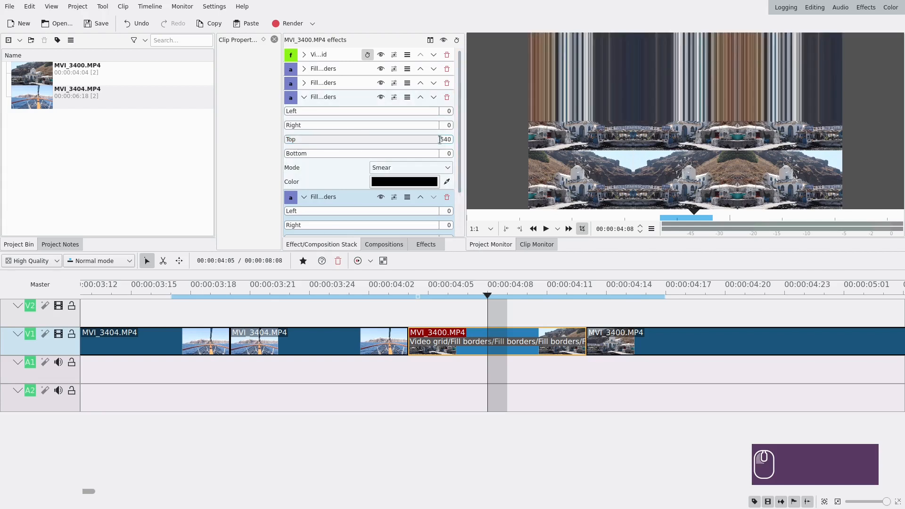
pyautogui.write('360')
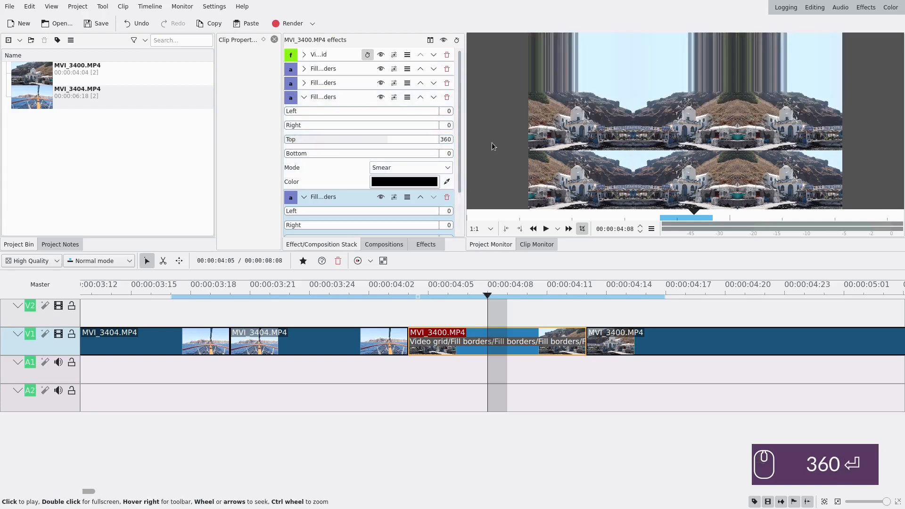
pyautogui.click(411, 167)
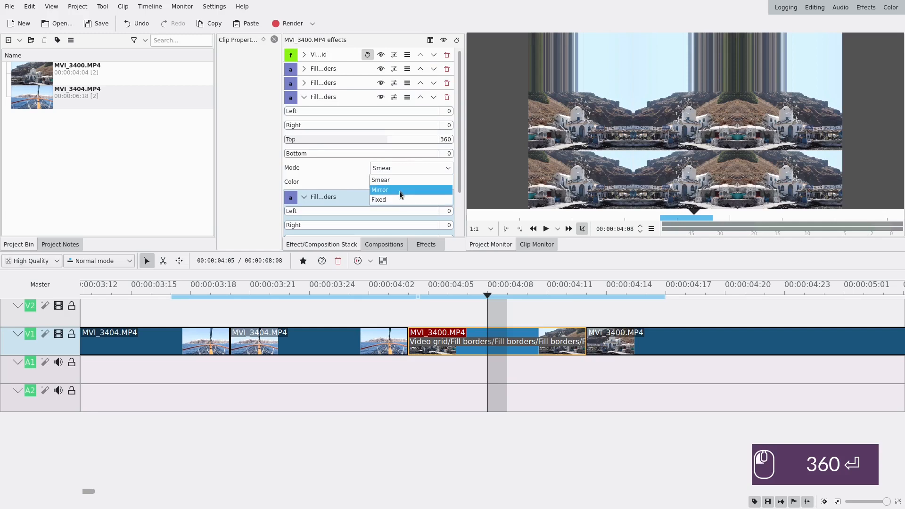
pyautogui.click(380, 190)
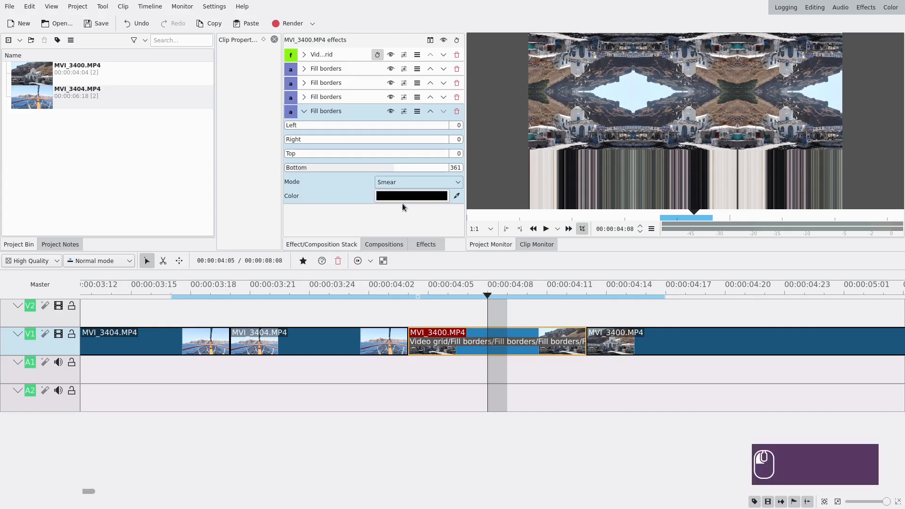
pyautogui.click(417, 182)
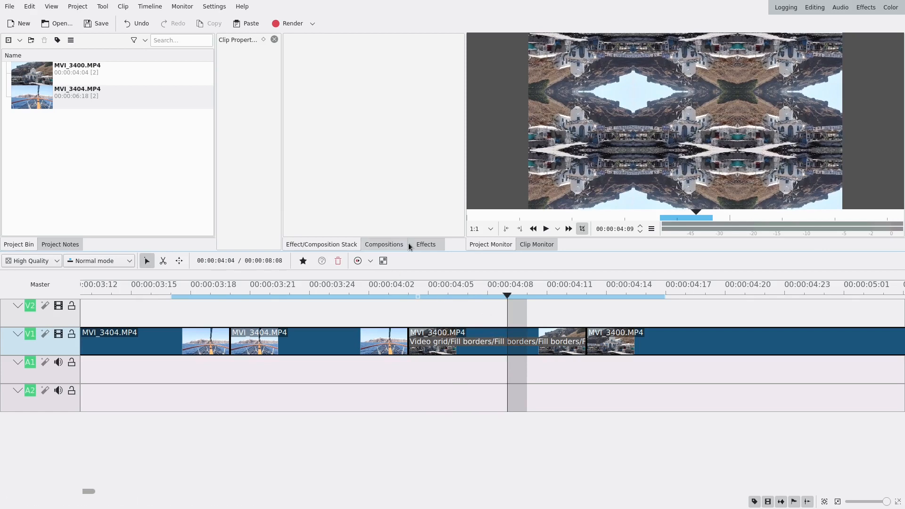
# Select MVI_3400.MP4 and add a Transform effect from the favourites menu
pyautogui.click(302, 260)
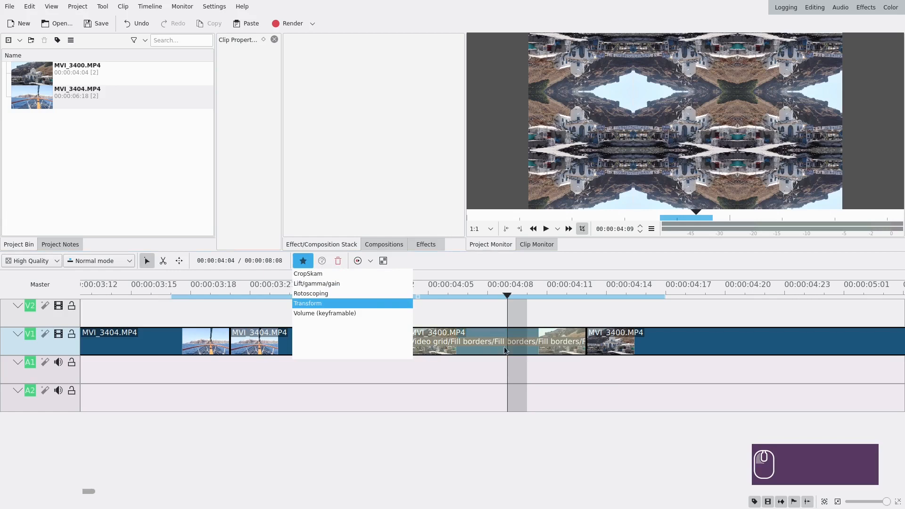
pyautogui.click(308, 303)
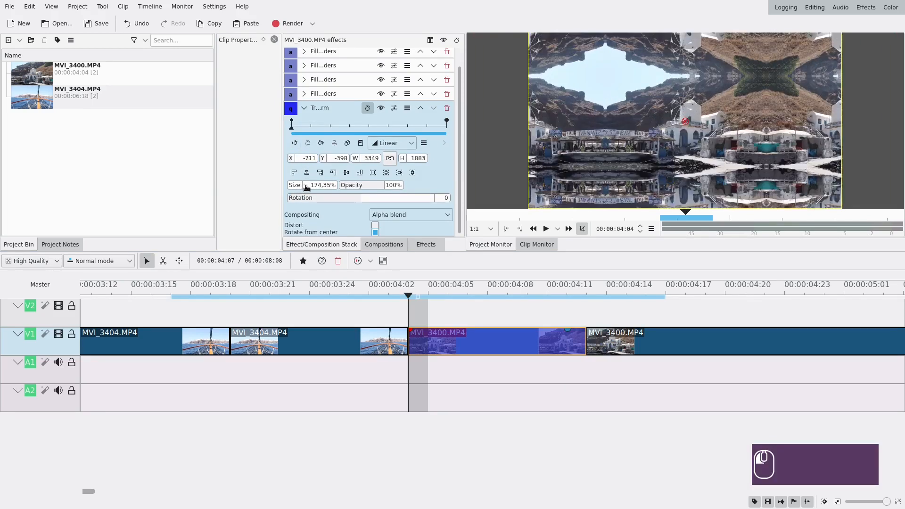
# Reduce the first keyframe's Size, add a later keyframe, and set its Size to 280
pyautogui.moveTo(321, 185); pyautogui.dragTo(312, 185)
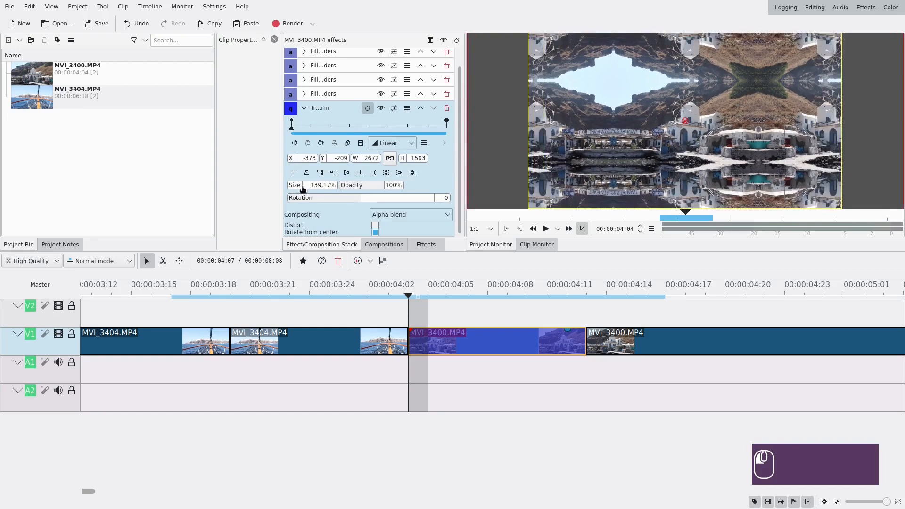
pyautogui.click(346, 173)
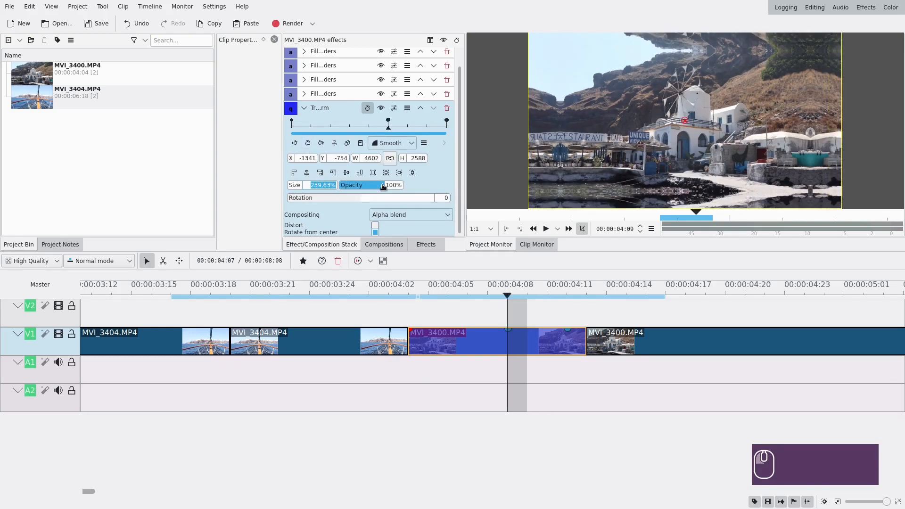
pyautogui.write('280')
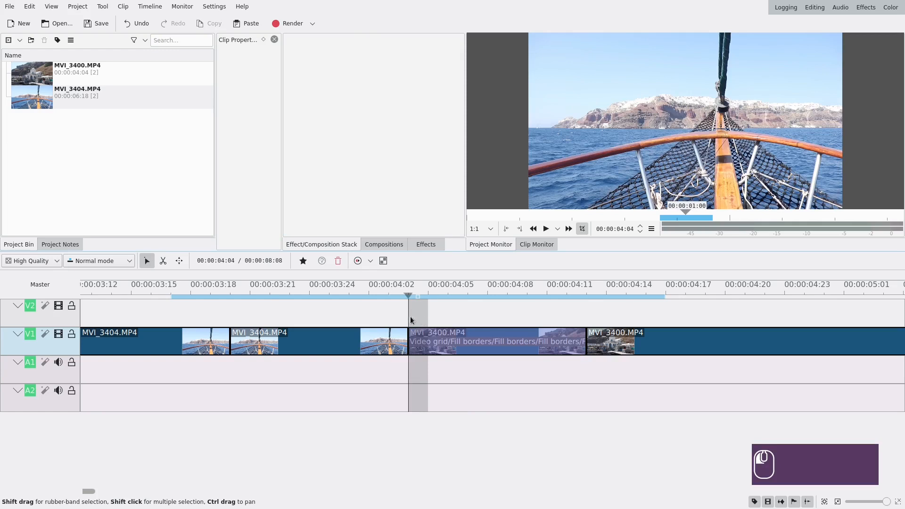
# Preview frames of the MVI_3400 transition, then select the MVI_3404 clip before the cut
pyautogui.click(488, 296)
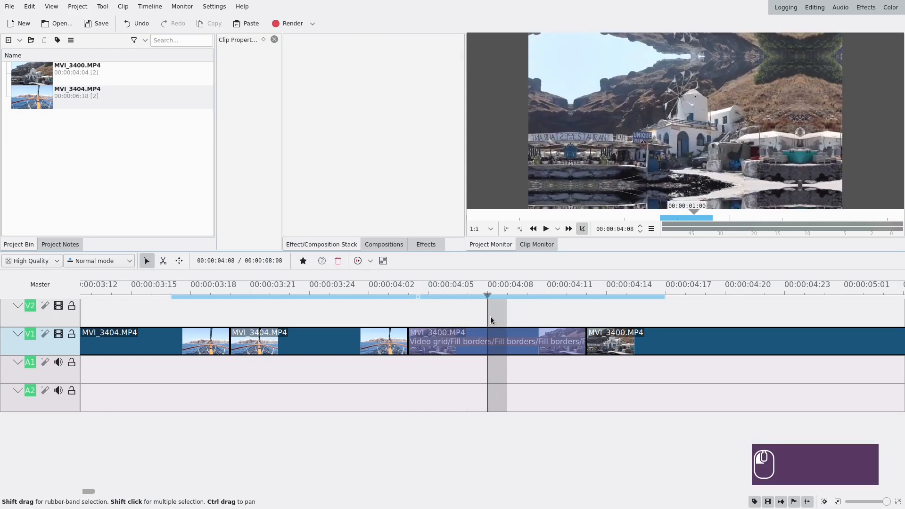
pyautogui.click(566, 284)
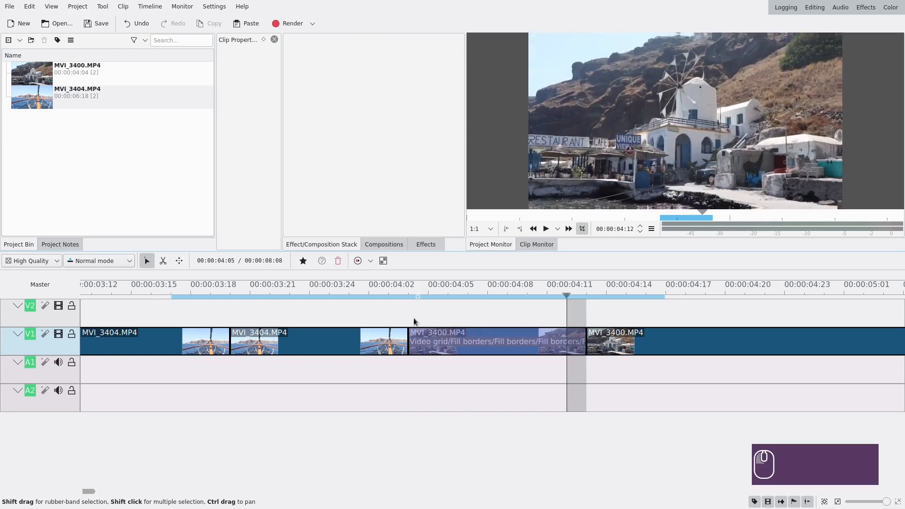
pyautogui.click(303, 260)
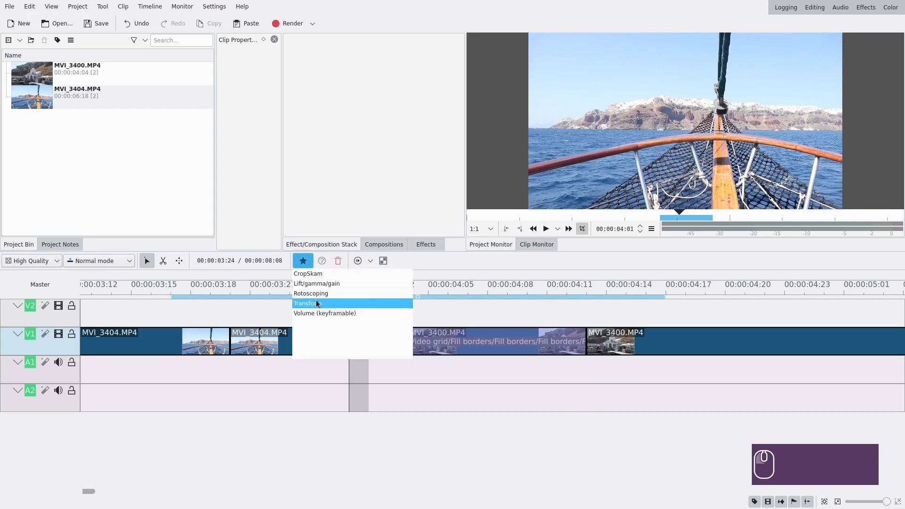
# Add a smoothly keyframed Transform to MVI_3404 with Size values 110 and 180
pyautogui.click(308, 303)
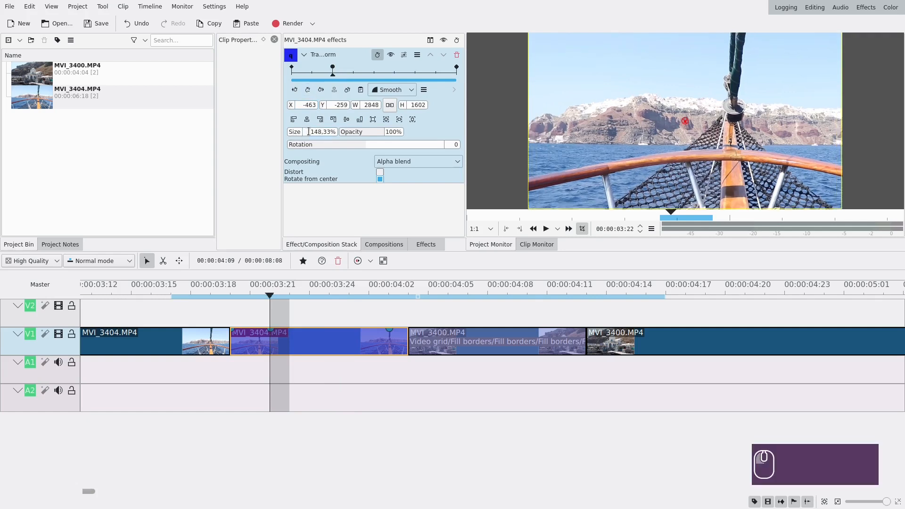
pyautogui.write('110')
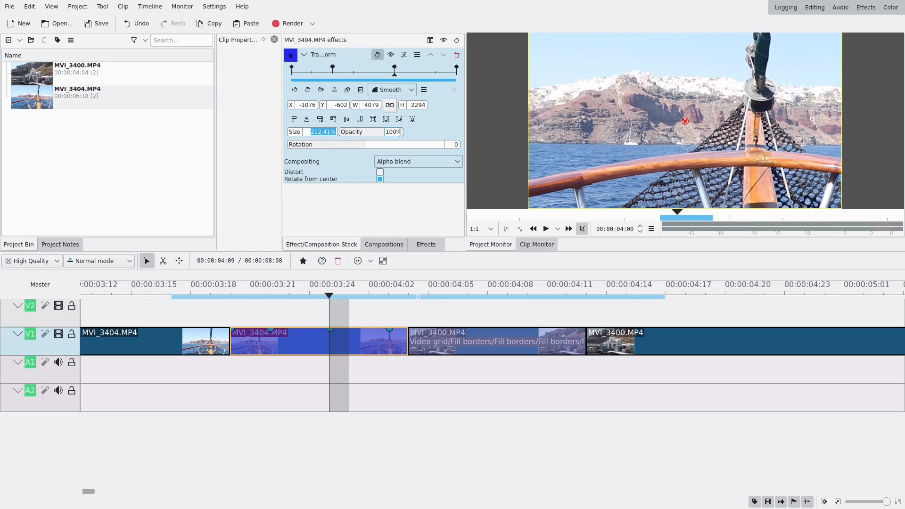
pyautogui.write('180')
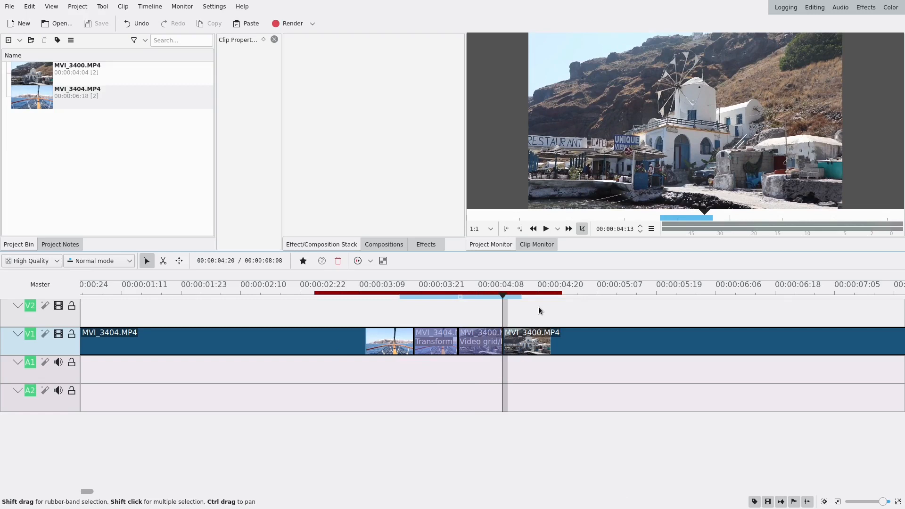
# Zoom out the timeline and select MVI_3400.MP4 to show its effect stack
pyautogui.scroll(-3)
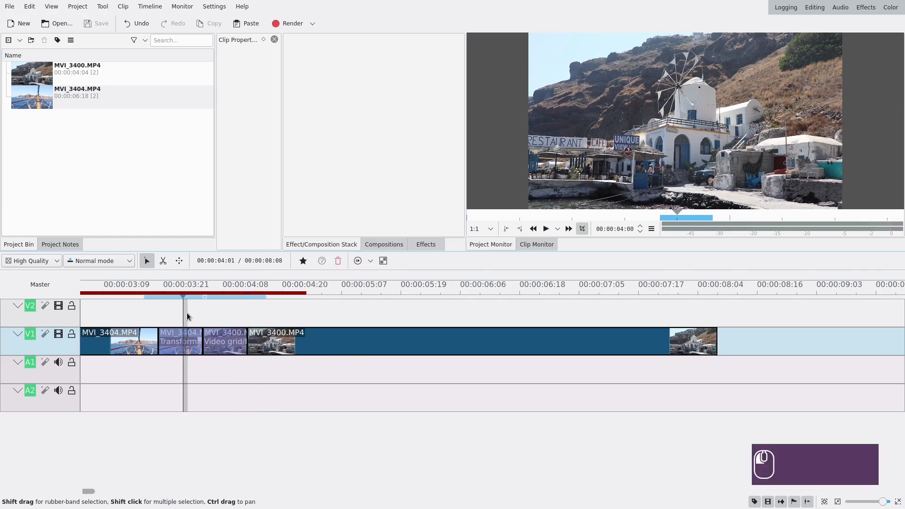
pyautogui.click(224, 340)
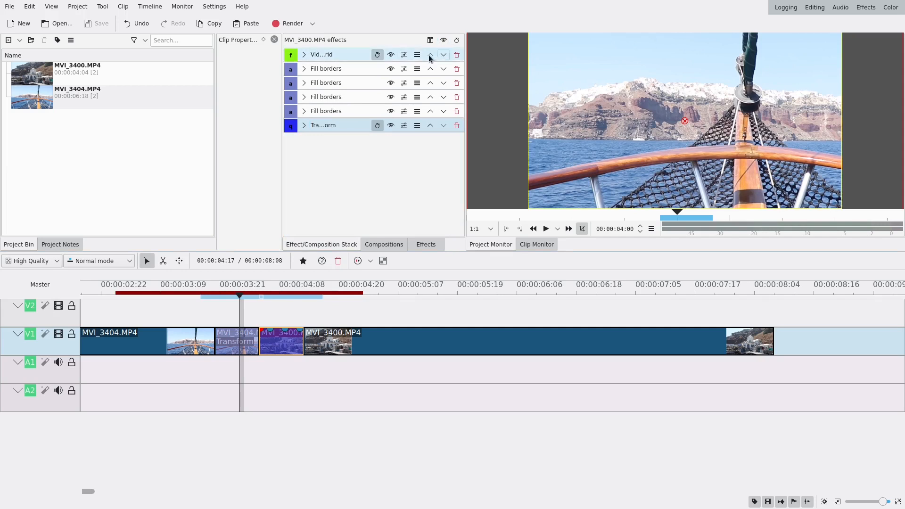
pyautogui.click(417, 54)
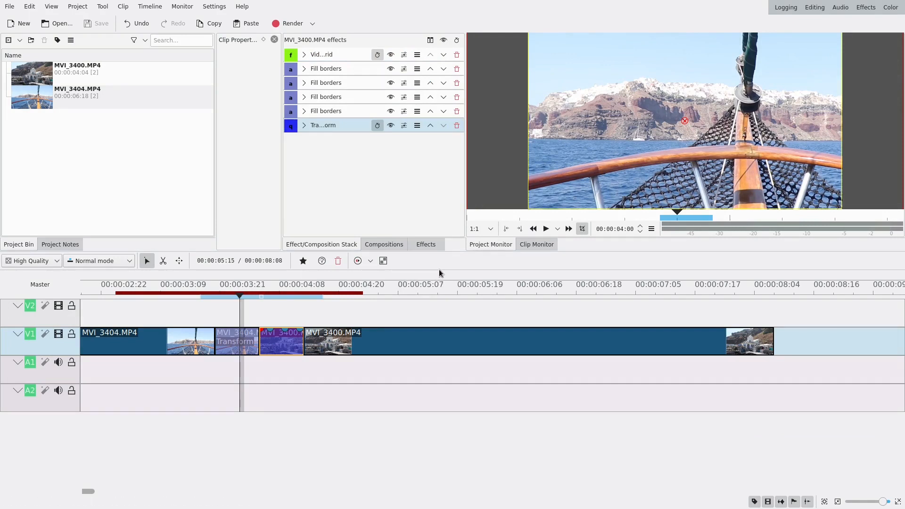
pyautogui.moveTo(443, 269)
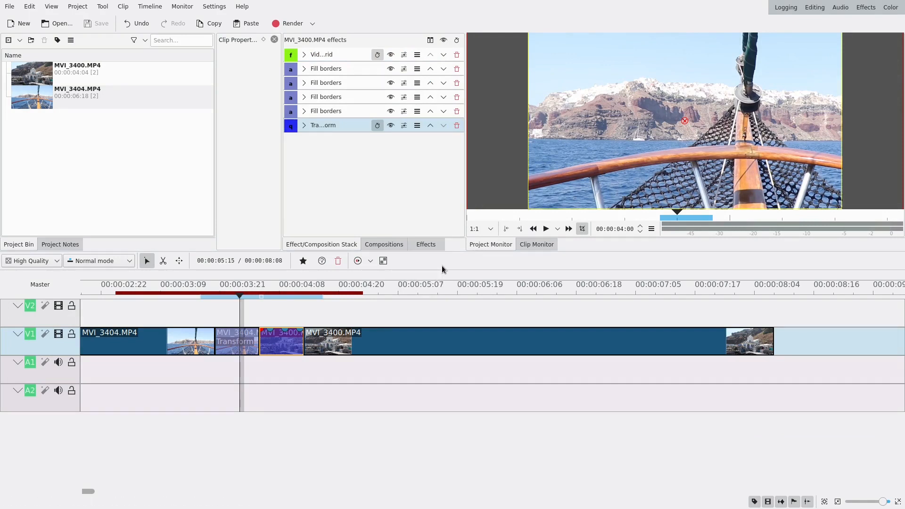